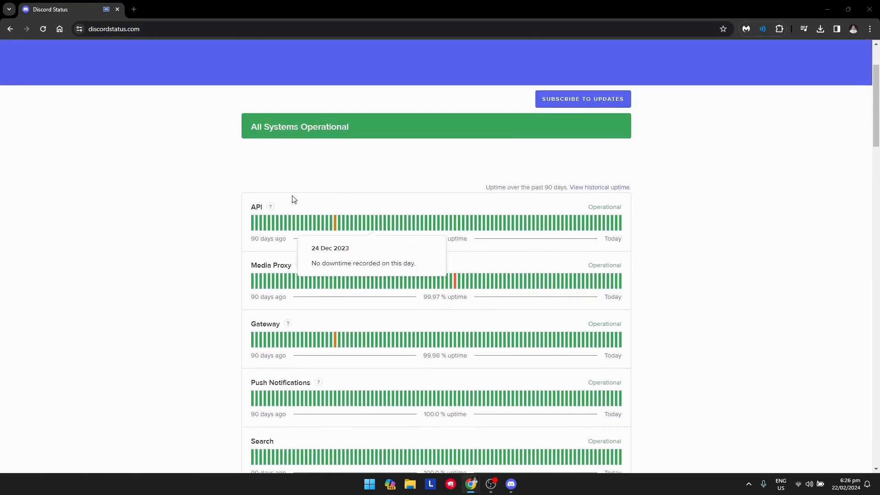
# Review uptime and recent incidents on discordstatus.com, then switch to the Discord app
pyautogui.scroll(-3)
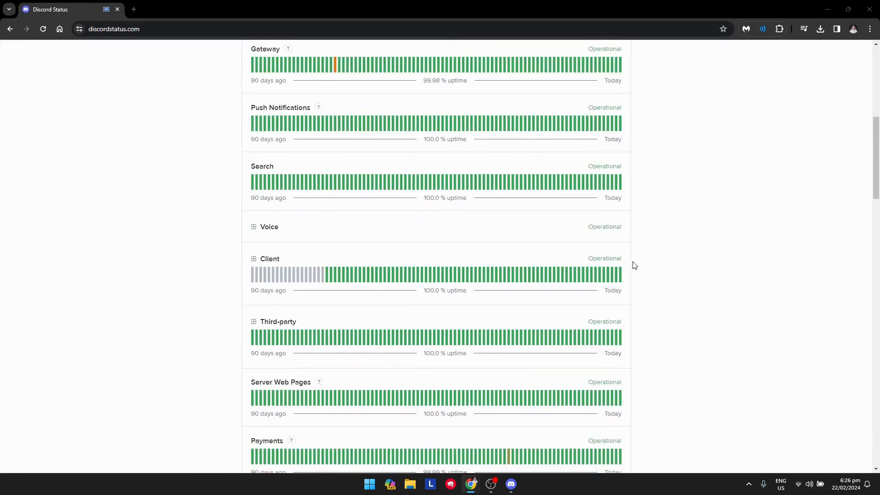
pyautogui.scroll(-3)
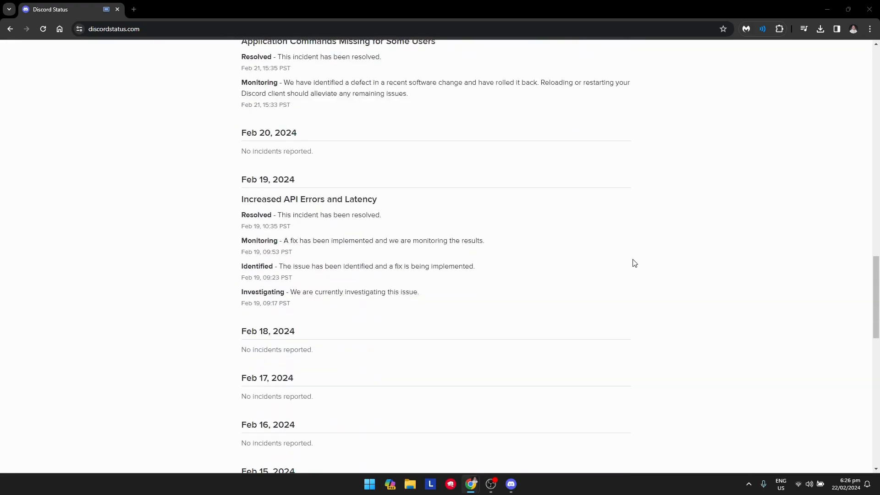
pyautogui.scroll(3)
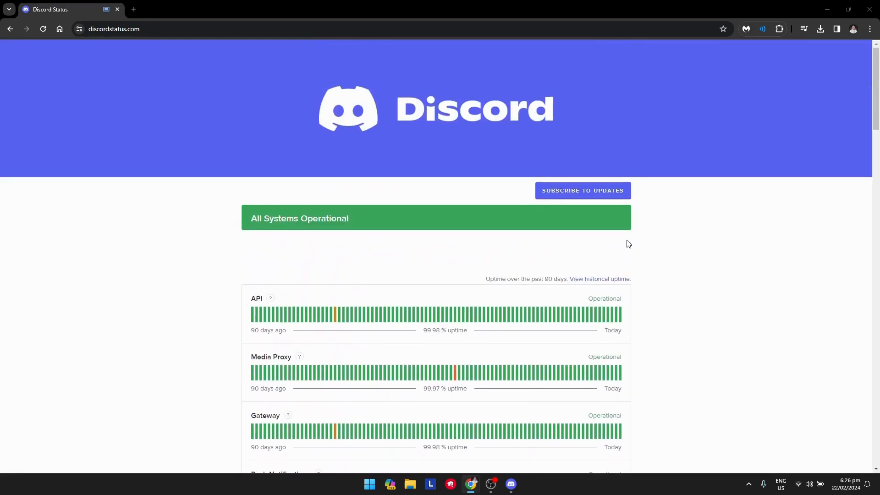
pyautogui.scroll(-3)
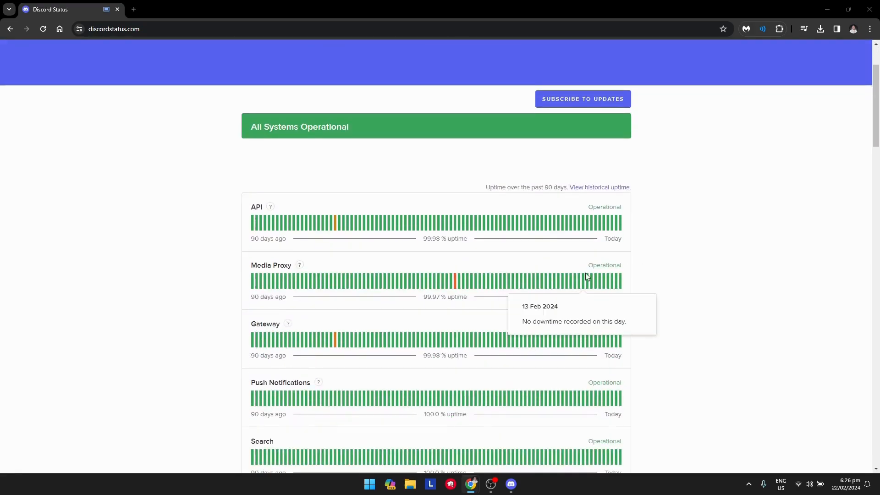
pyautogui.moveTo(588, 297)
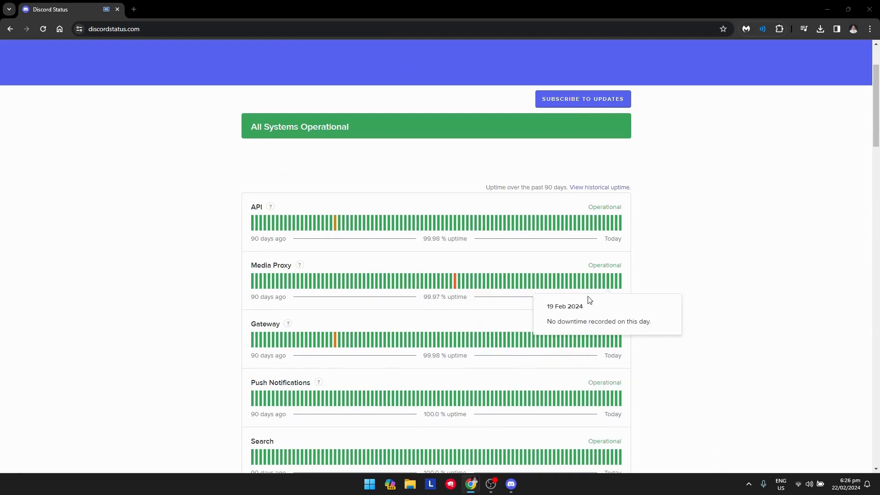
pyautogui.scroll(3)
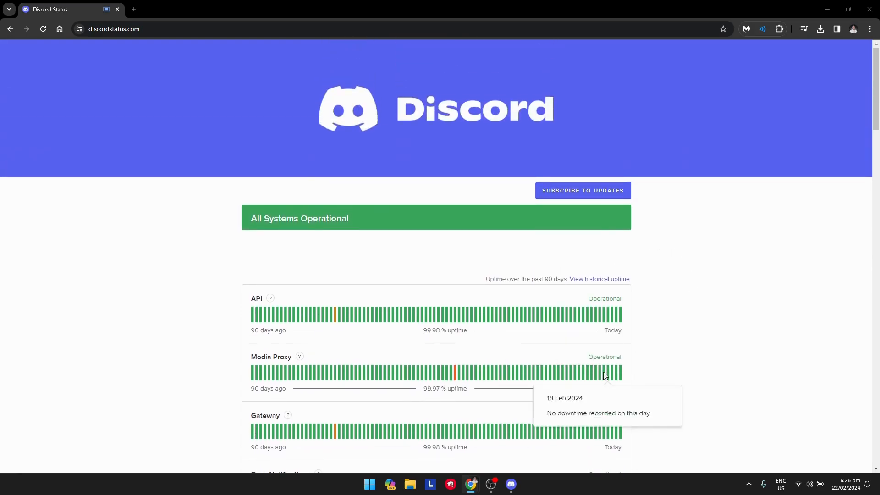
pyautogui.click(511, 484)
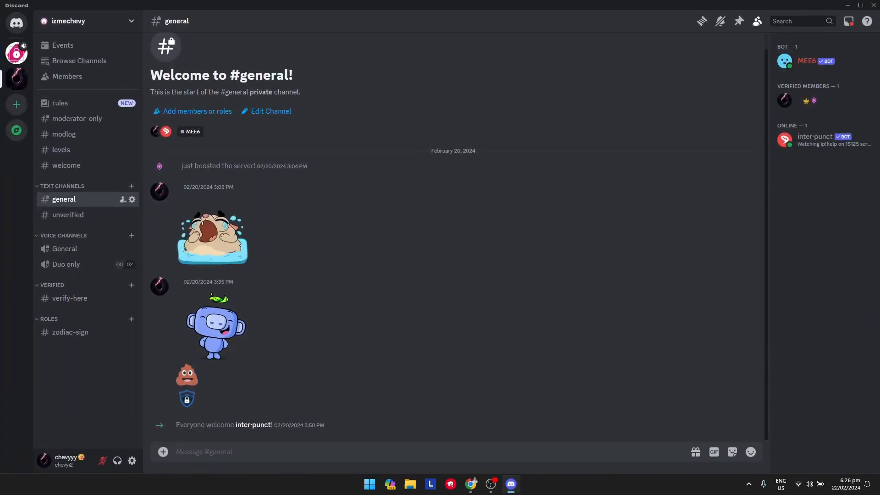
# In User Settings > Voice & Video, reset voice settings to defaults and confirm
pyautogui.click(132, 460)
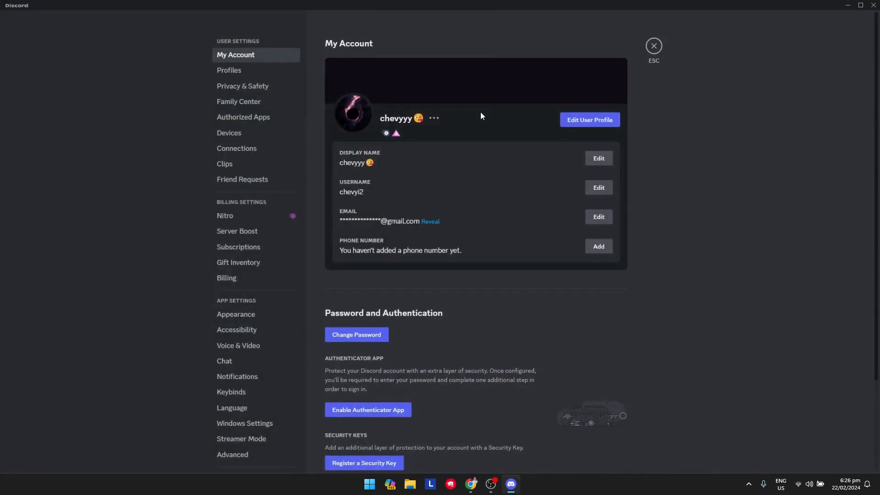
pyautogui.moveTo(238, 279)
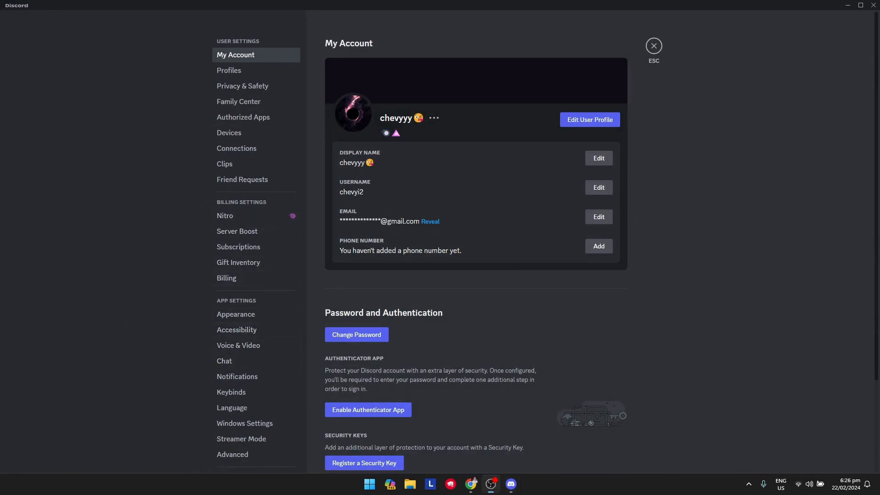
pyautogui.click(239, 345)
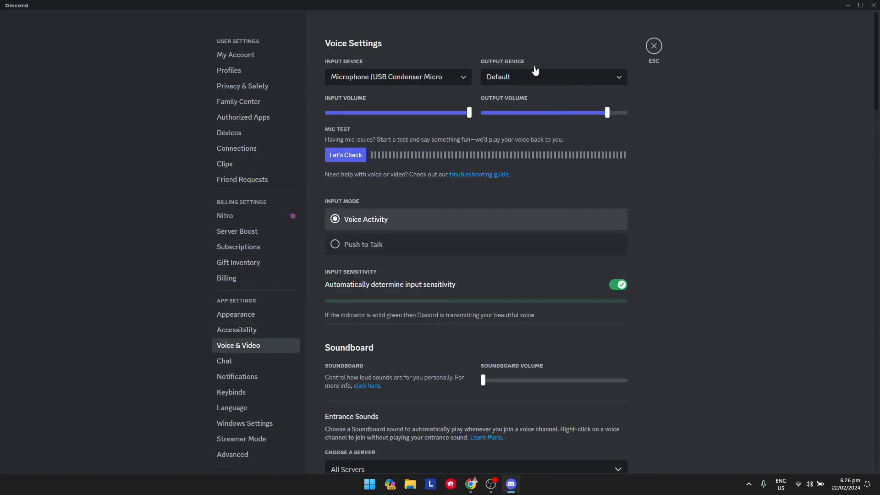
pyautogui.moveTo(577, 208)
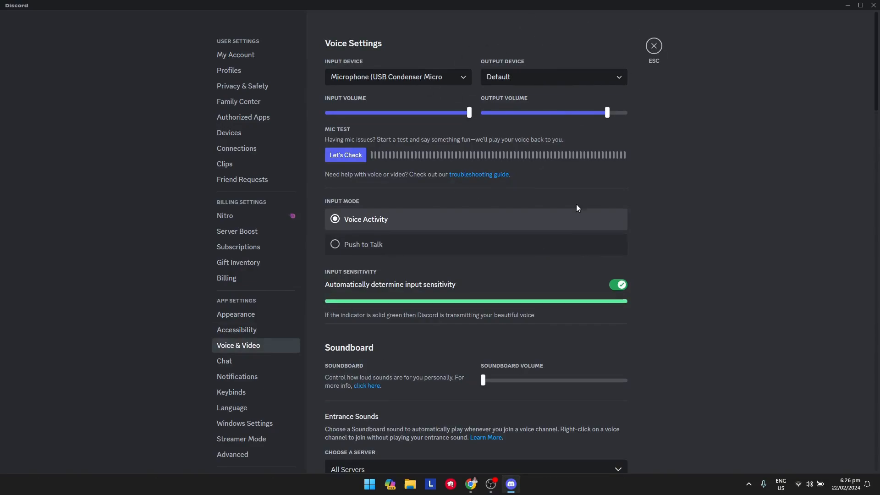
pyautogui.moveTo(671, 250)
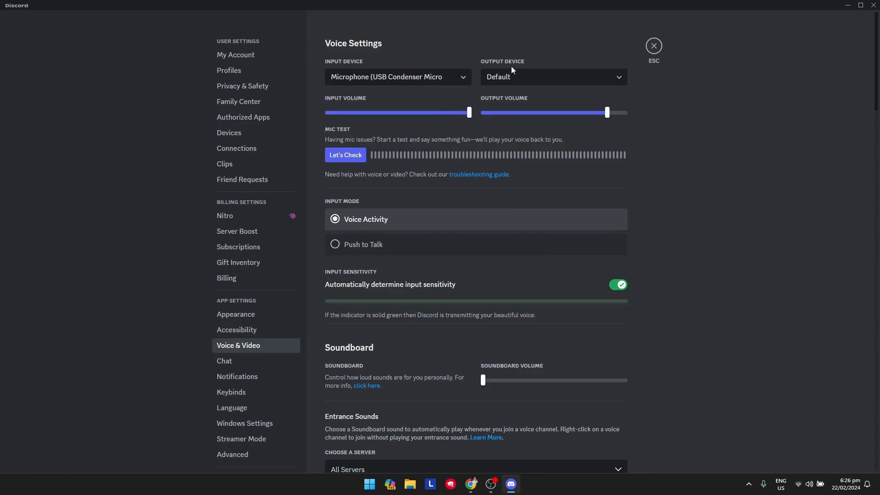
pyautogui.scroll(-3)
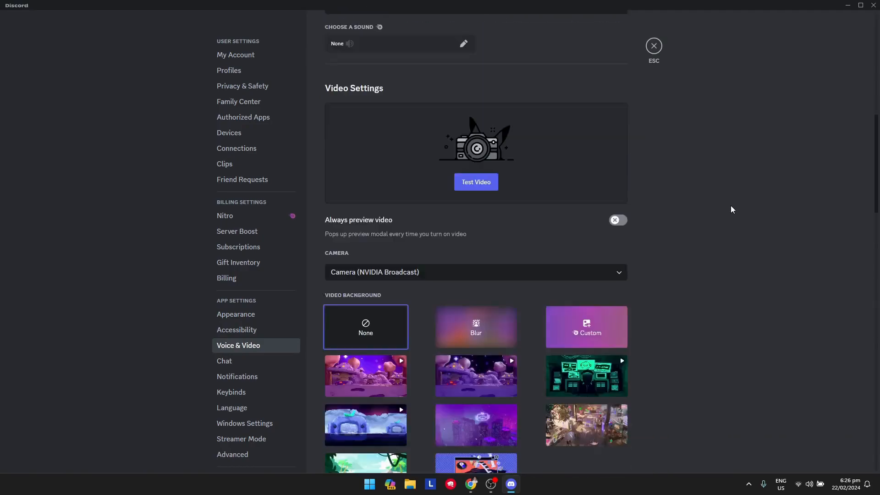
pyautogui.scroll(3)
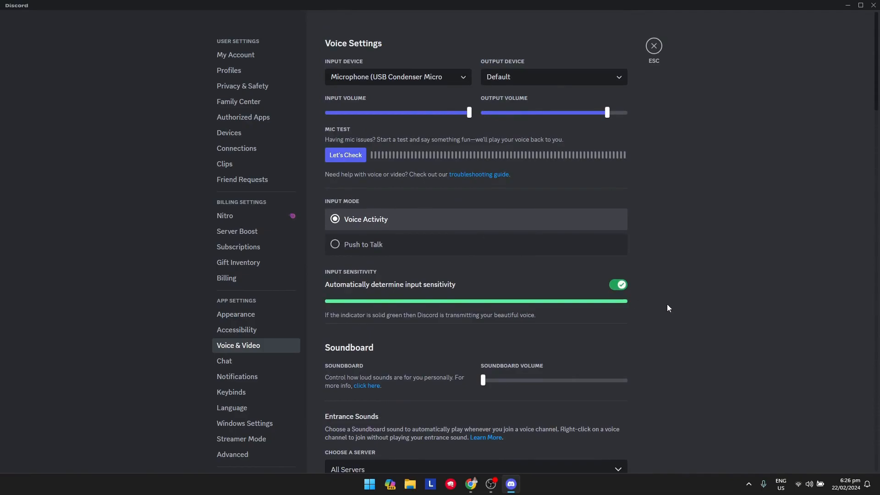
pyautogui.scroll(-3)
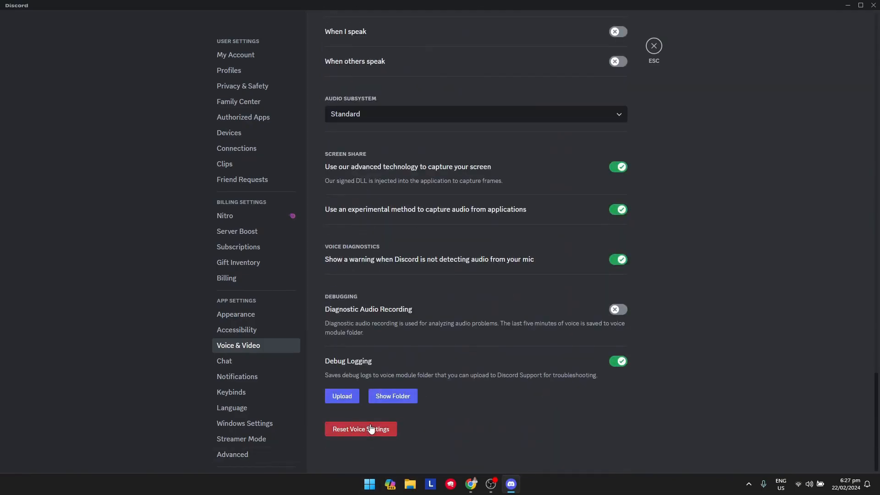
pyautogui.moveTo(574, 415)
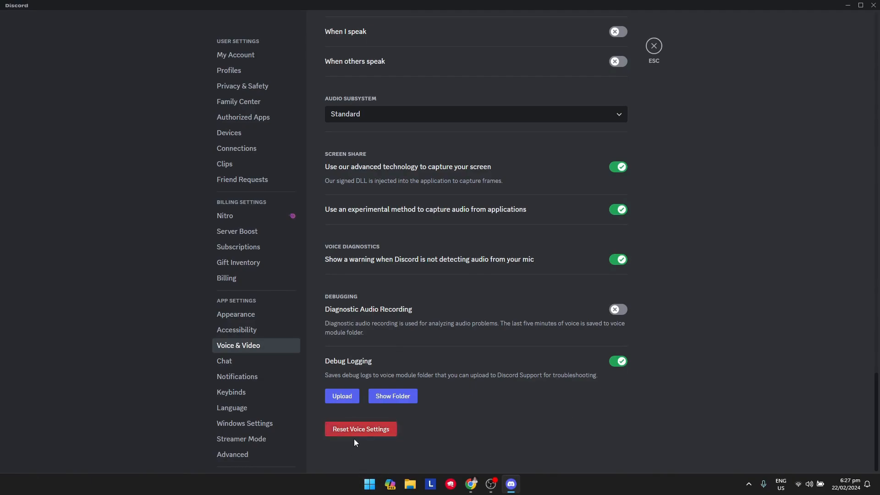
pyautogui.moveTo(353, 442)
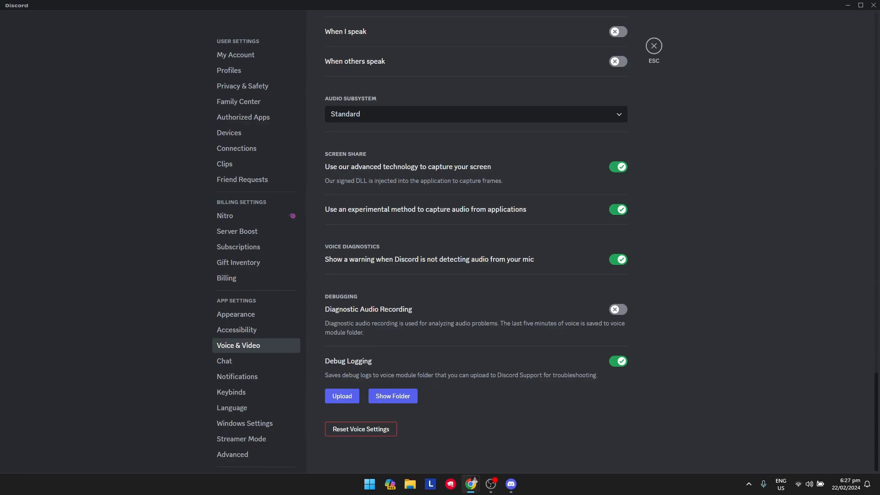
pyautogui.click(653, 46)
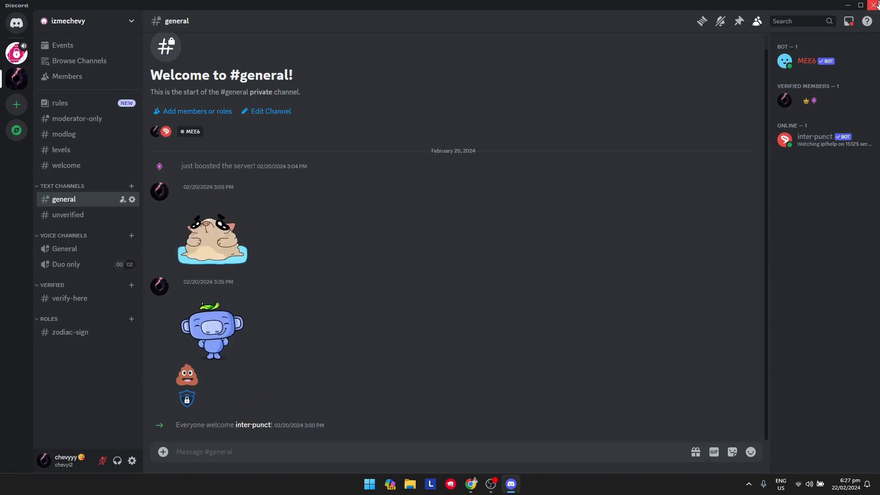
# Quit Discord, review the Processes list in Task Manager, then close Task Manager
pyautogui.click(849, 5)
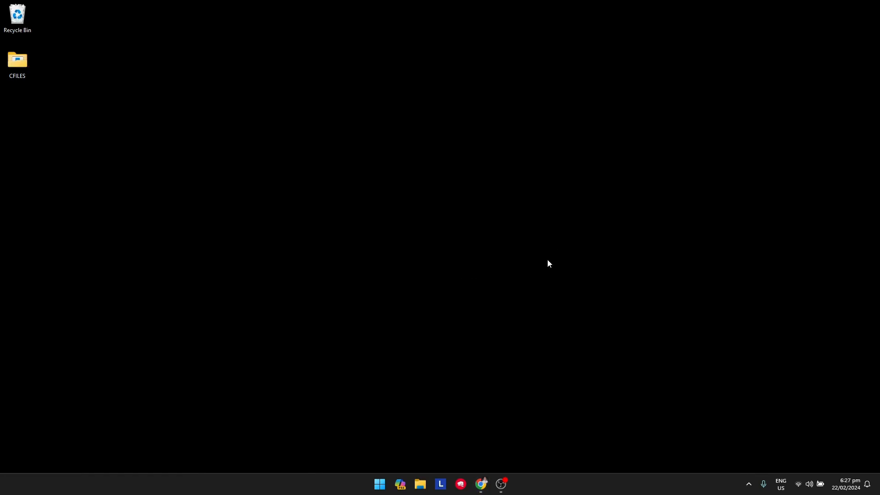
pyautogui.moveTo(508, 294)
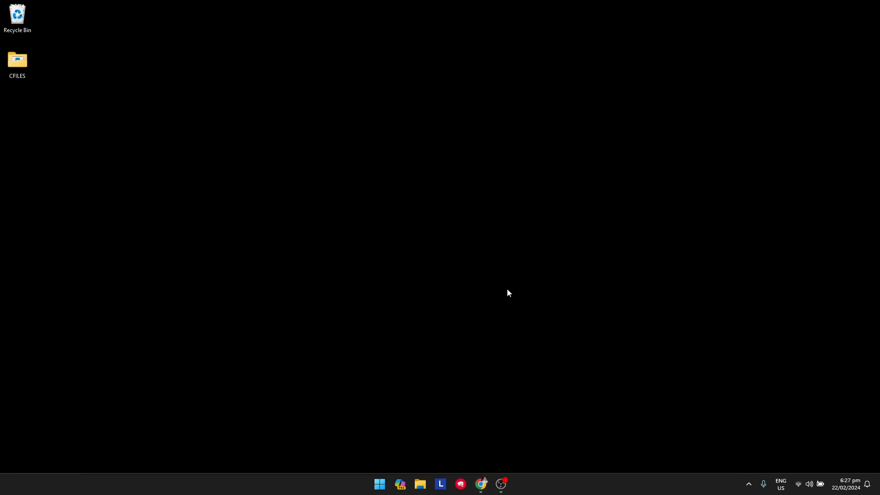
pyautogui.moveTo(393, 249)
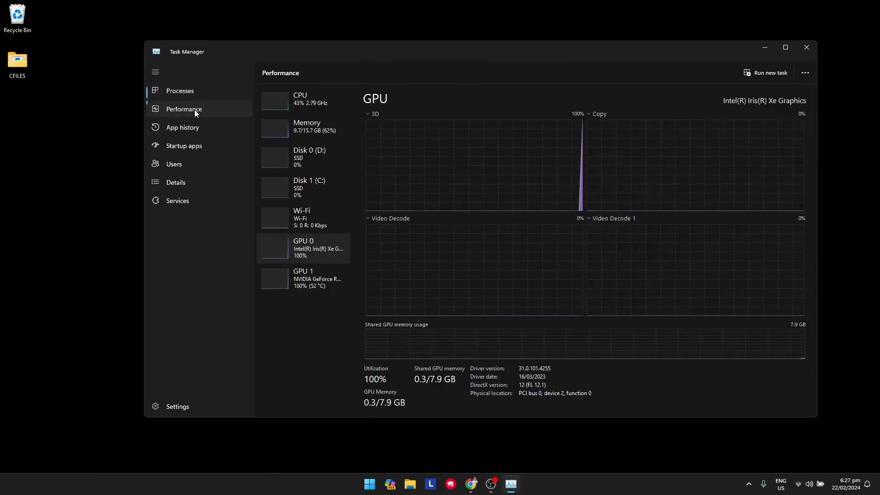
pyautogui.click(179, 91)
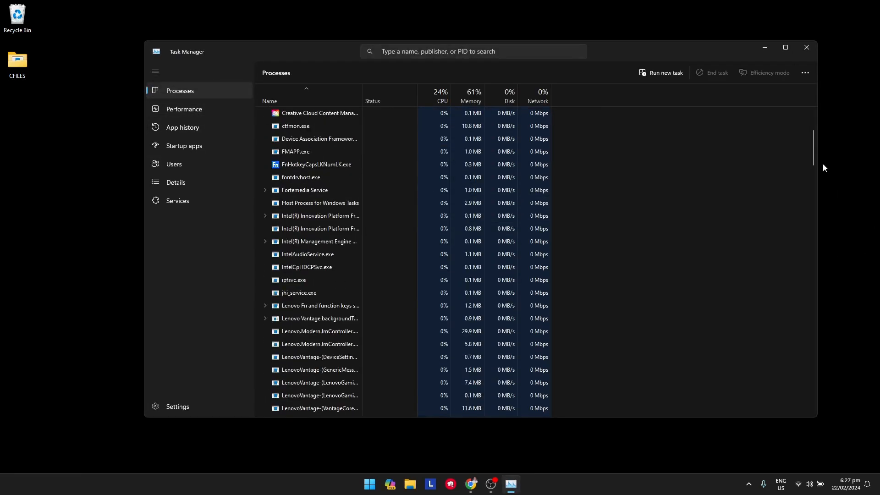
pyautogui.scroll(-3)
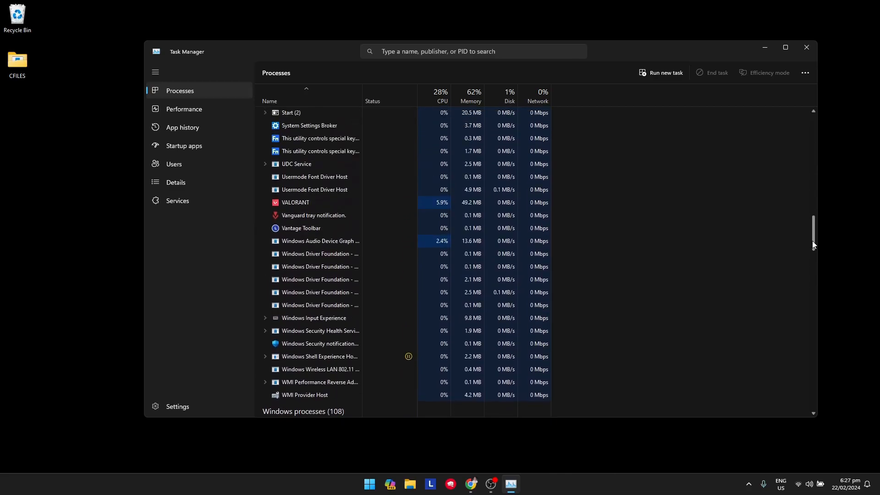
pyautogui.click(807, 46)
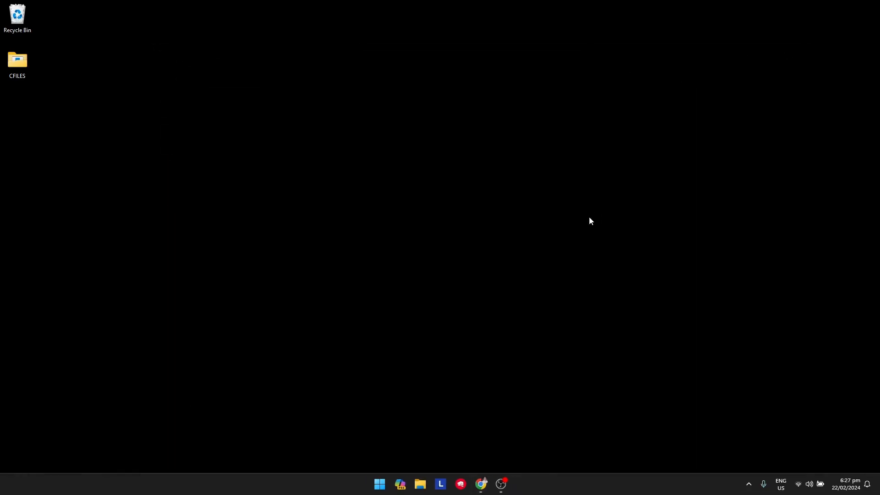
pyautogui.moveTo(553, 236)
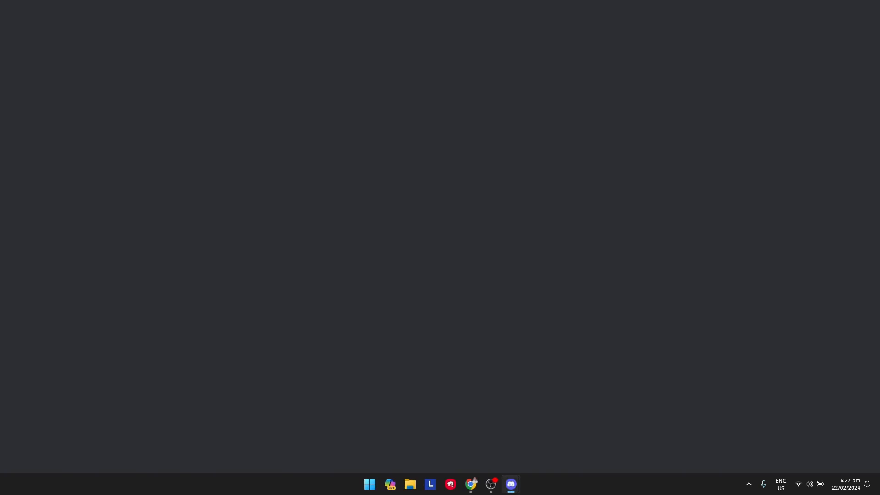
# Bring the relaunching Discord window into view and start a new Chrome window
pyautogui.click(511, 484)
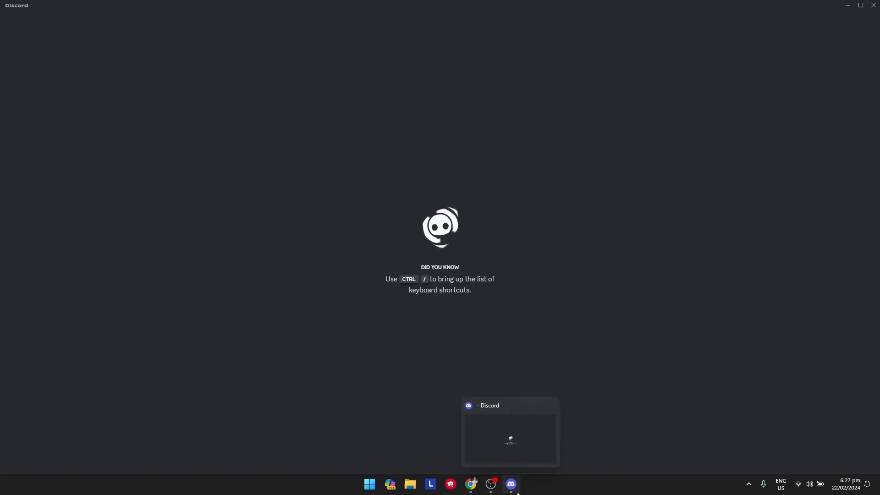
pyautogui.click(511, 483)
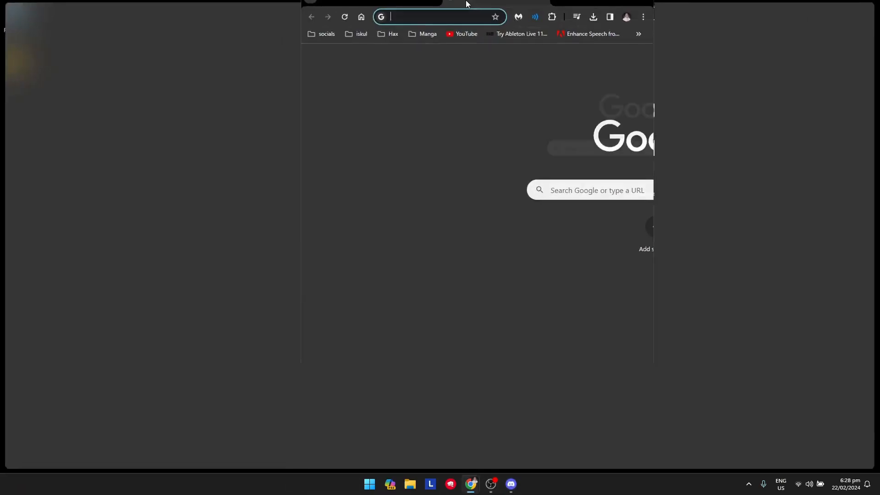
# Search Google for 'speedtest' and run the speed test, reporting 48.2 Mbps download
pyautogui.write('speedtest')
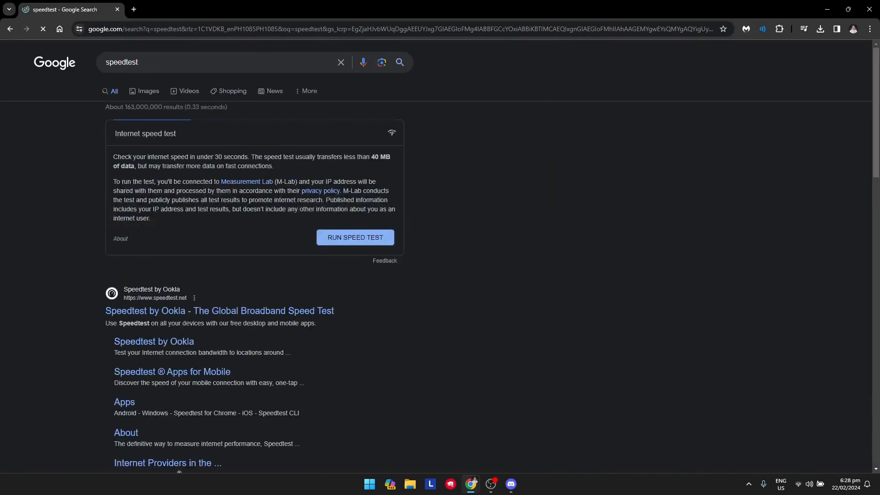
pyautogui.click(354, 237)
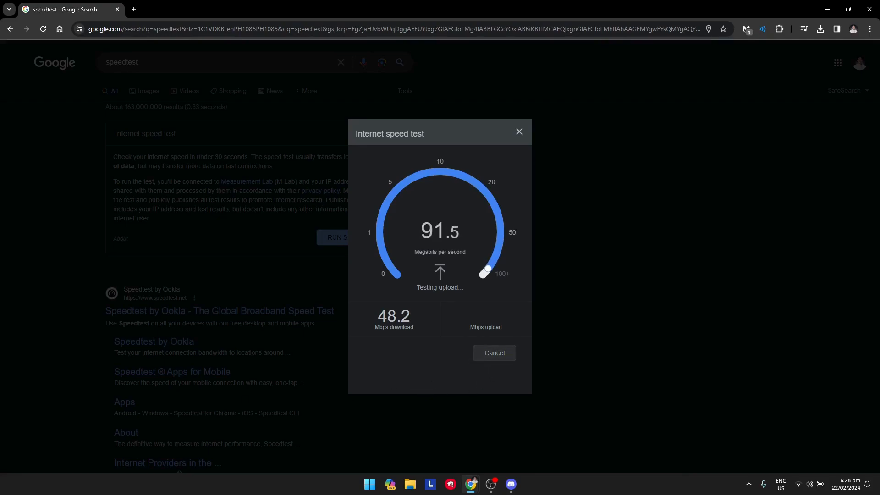
pyautogui.moveTo(516, 141)
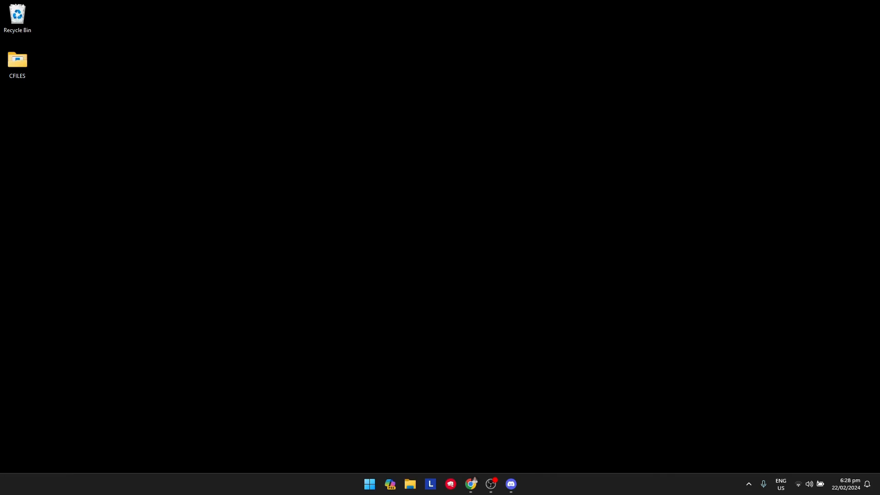
# Launch Terminal (Admin) from the Start button's quick menu
pyautogui.rightClick(369, 484)
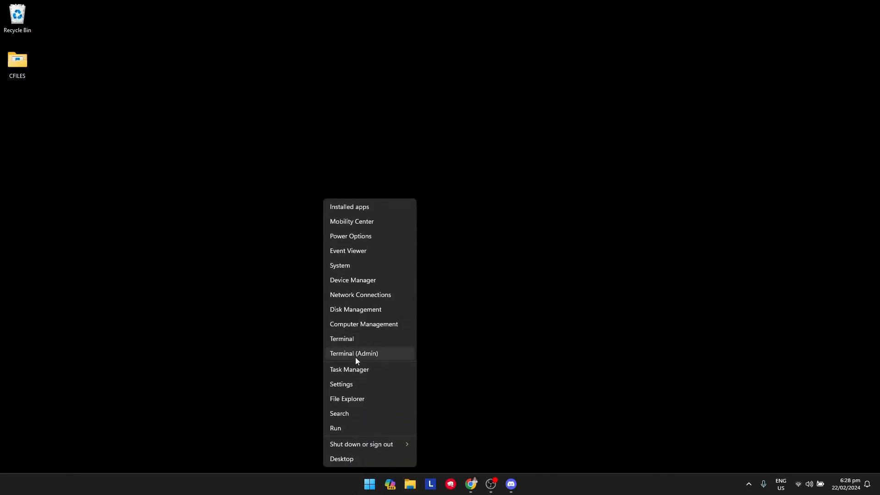
pyautogui.moveTo(380, 387)
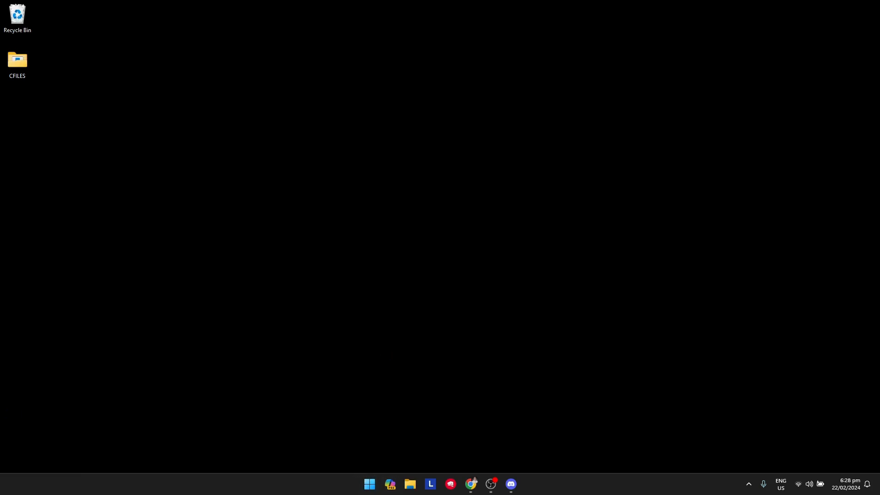
pyautogui.click(519, 483)
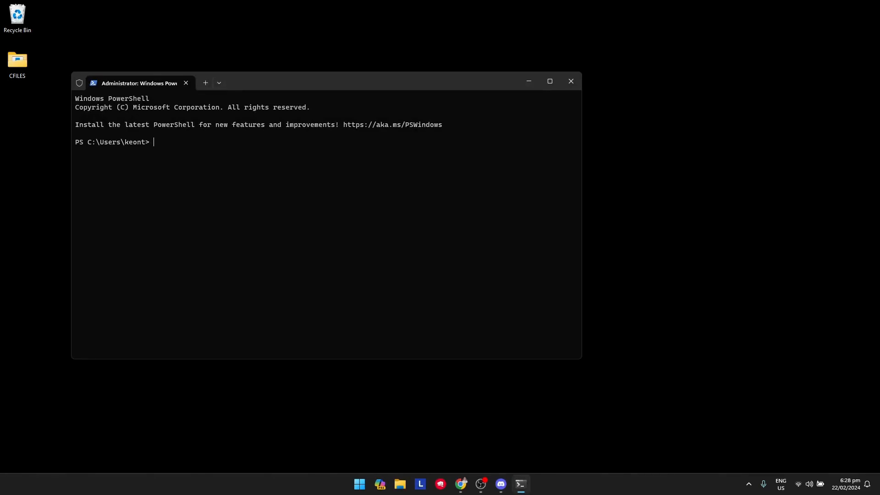
# Run 'ipconfig /flushdns' to flush the DNS resolver cache, then close PowerShell
pyautogui.write('ip')
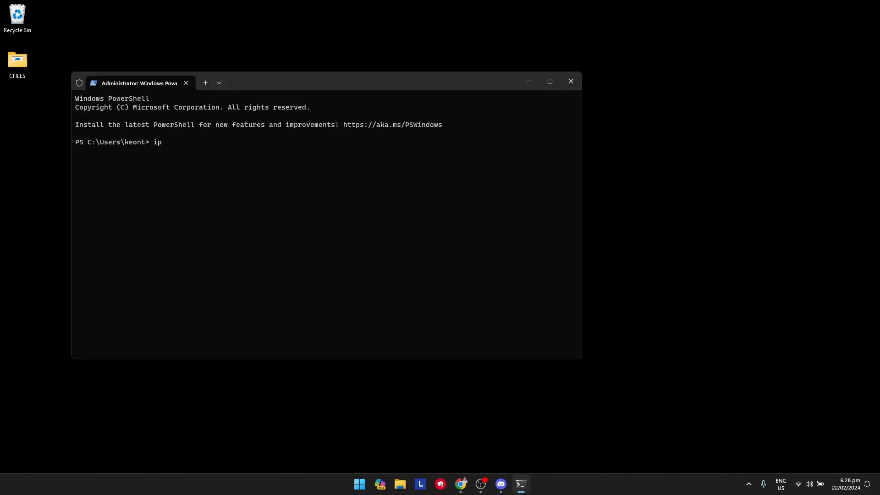
pyautogui.write('config /')
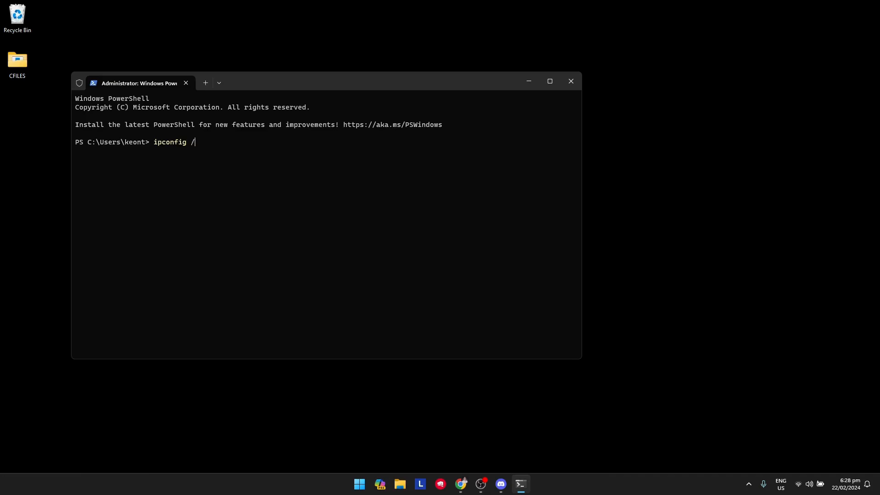
pyautogui.write('flush')
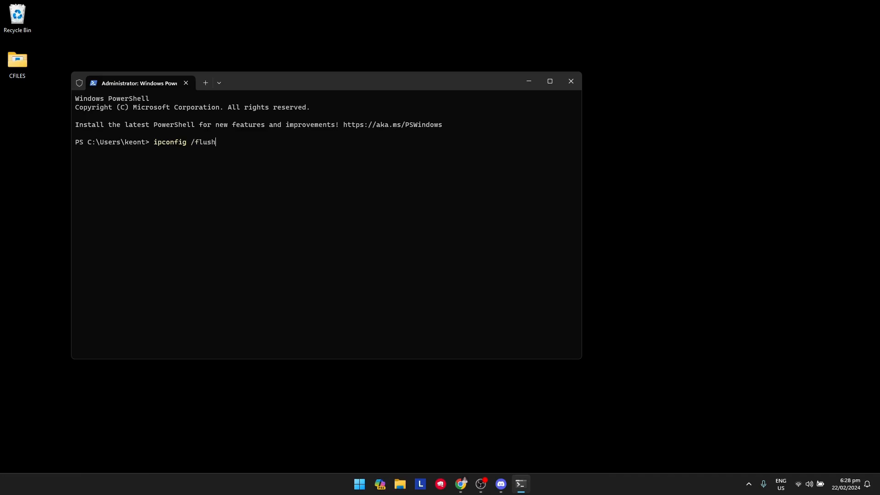
pyautogui.press('Return')
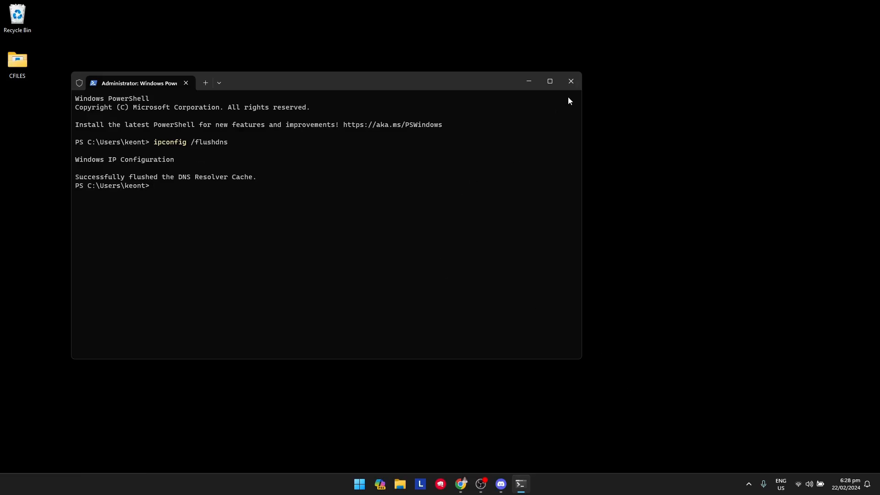
pyautogui.moveTo(570, 81)
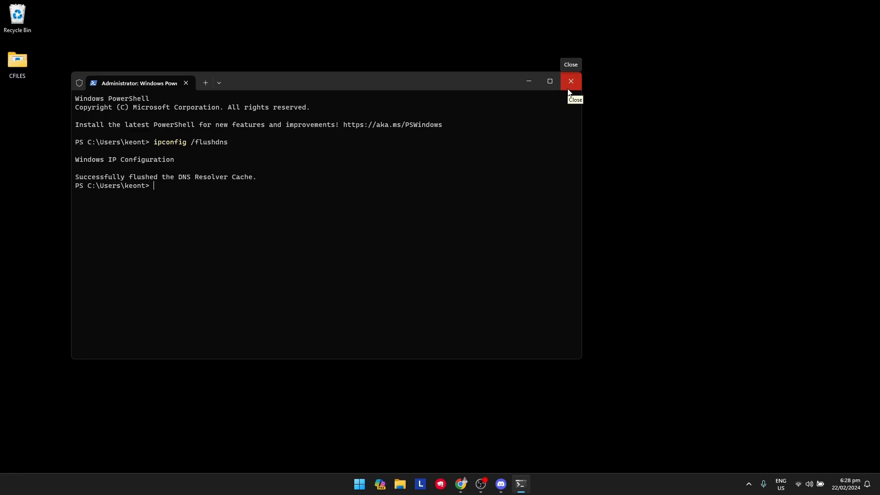
pyautogui.click(570, 81)
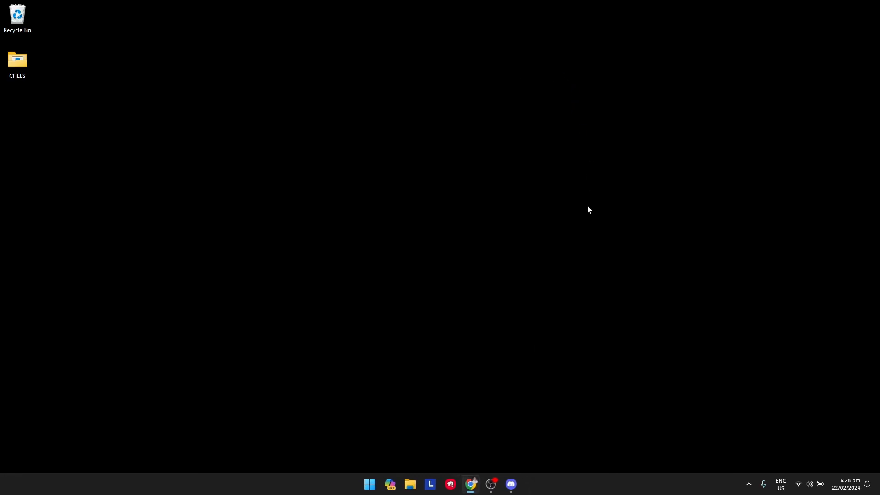
pyautogui.moveTo(579, 216)
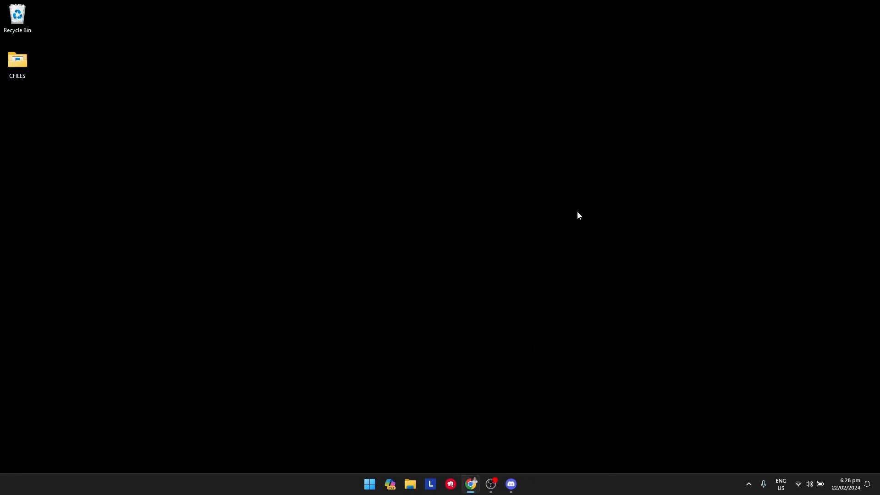